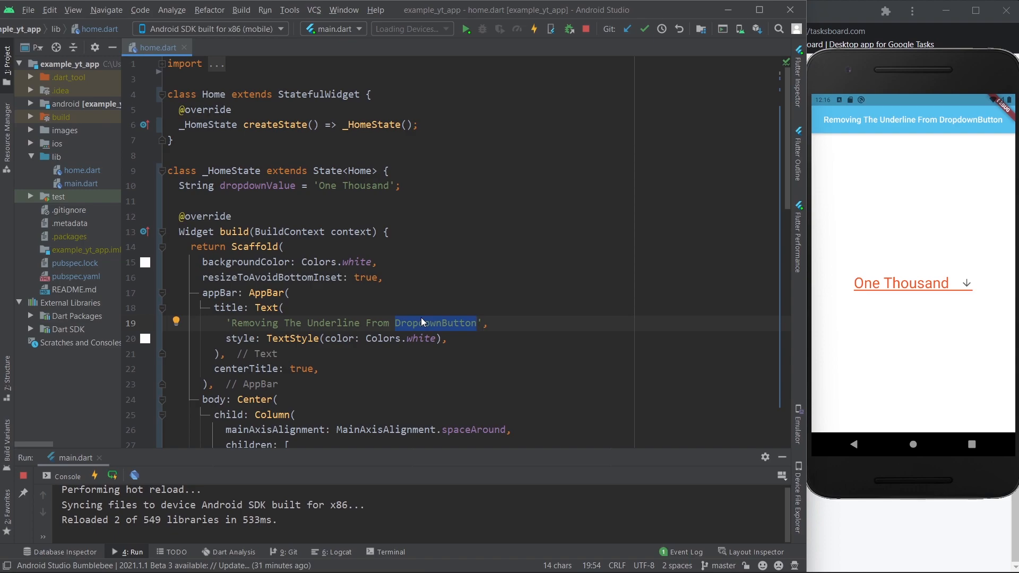
Select the DropdownButton's underline: Container(height: 2, color: Colors.deepOrange) property for deletion
scroll("down", 3)
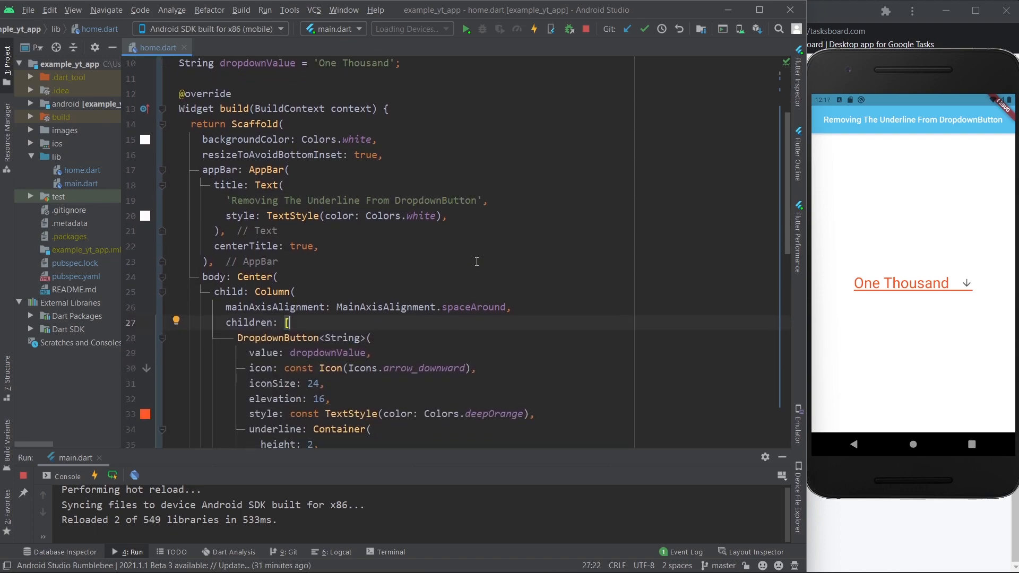
scroll("down", 3)
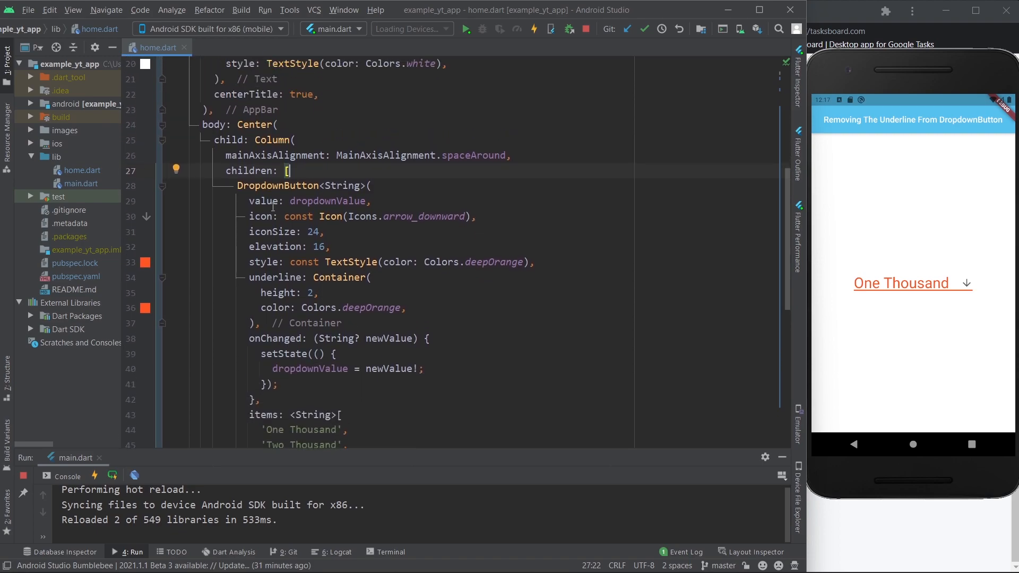
scroll("down", 3)
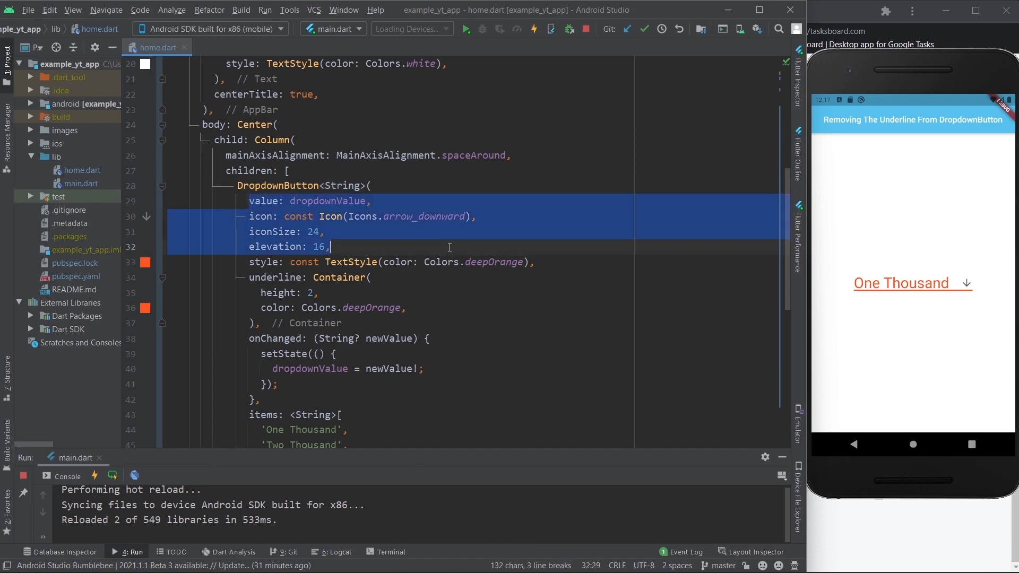
left_click(282, 277)
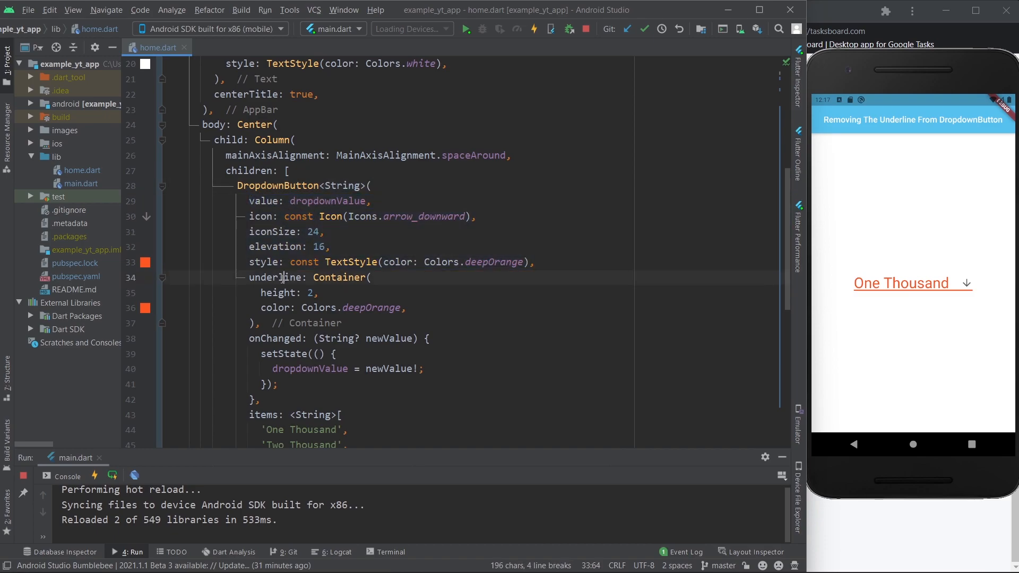
double_click(273, 277)
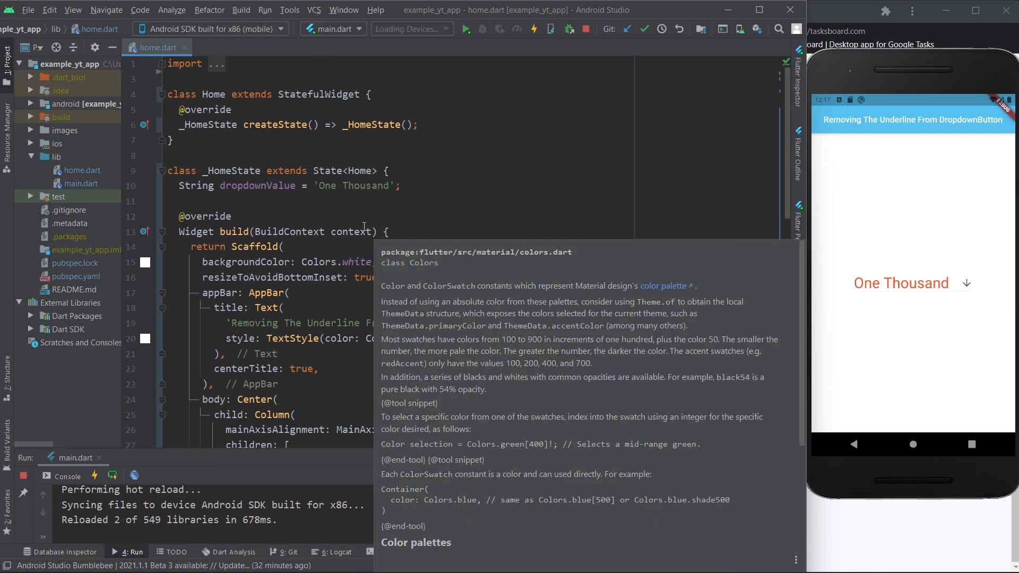
left_click(355, 262)
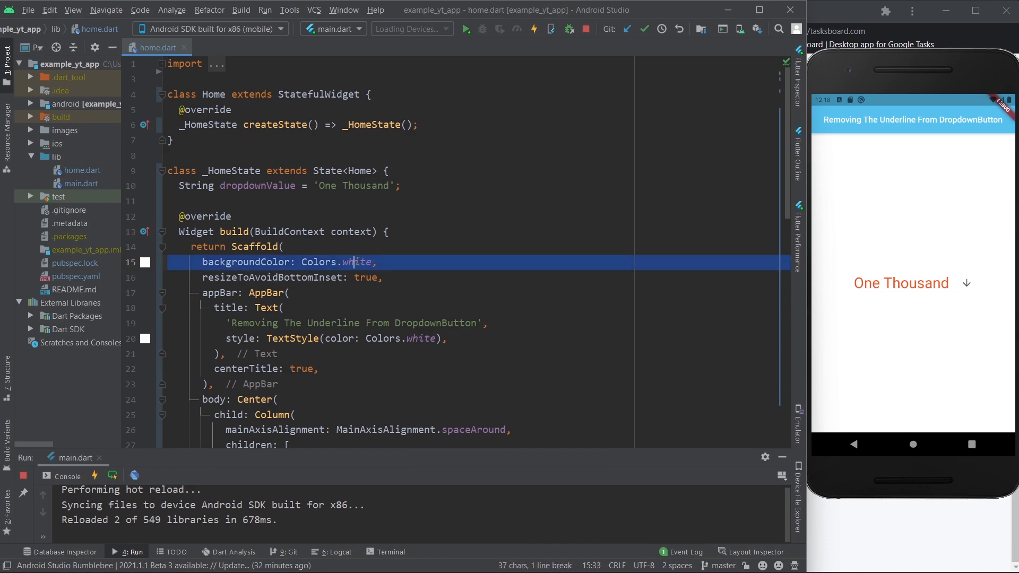
type("black")
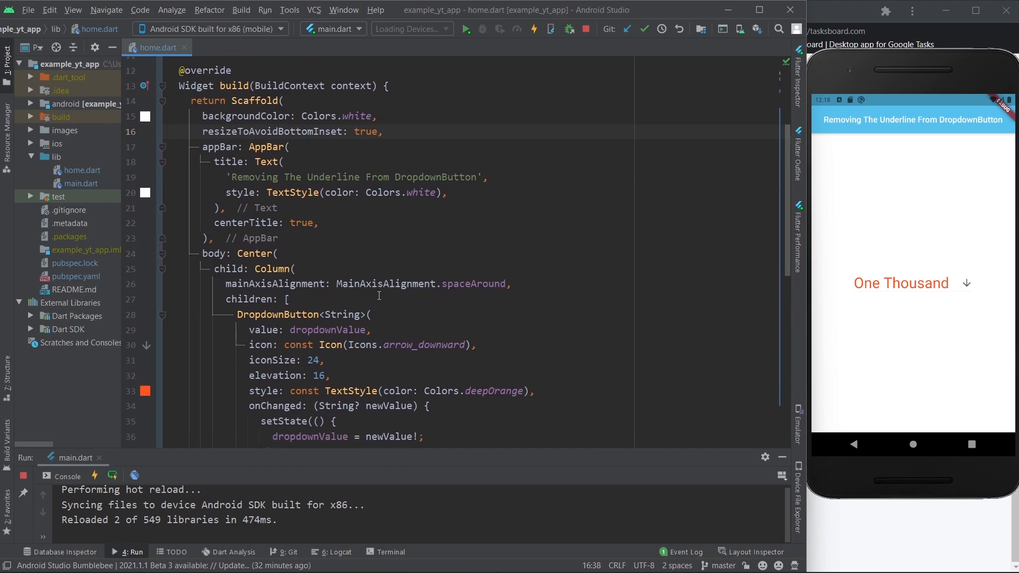
Add underline: Container(), after the style line so the dropdown keeps no underline
scroll("down", 3)
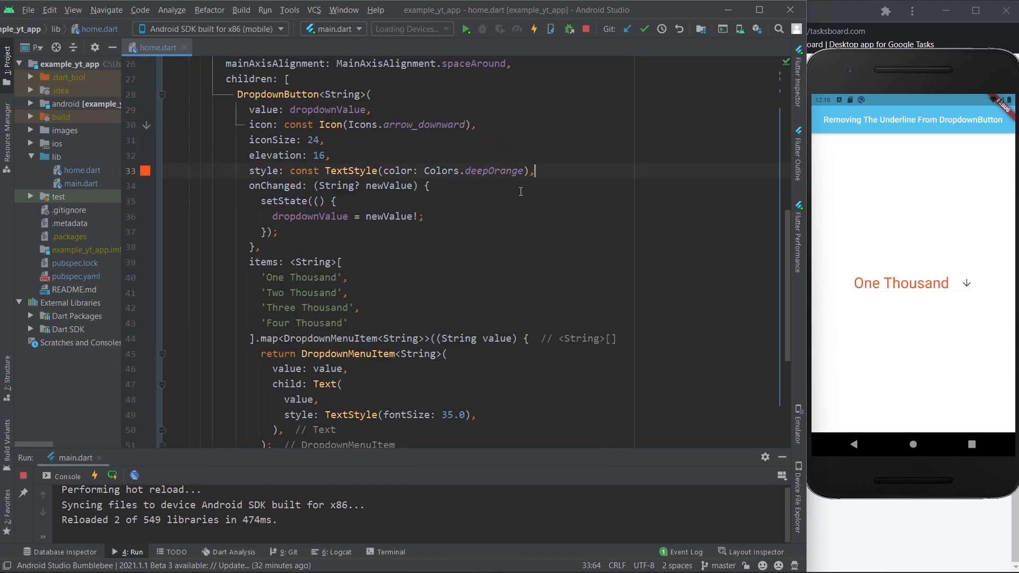
type("underline: ,")
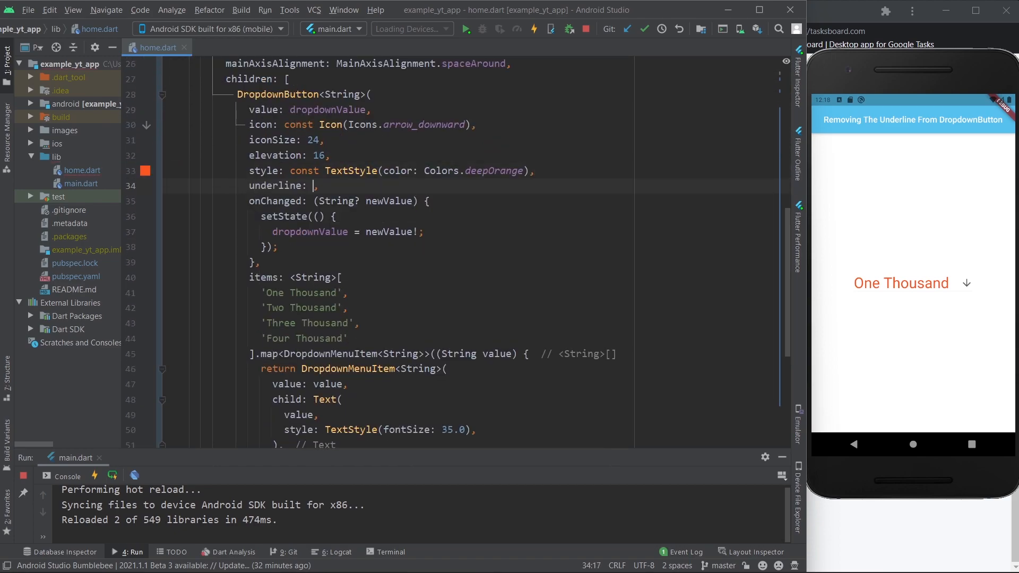
type("Container")
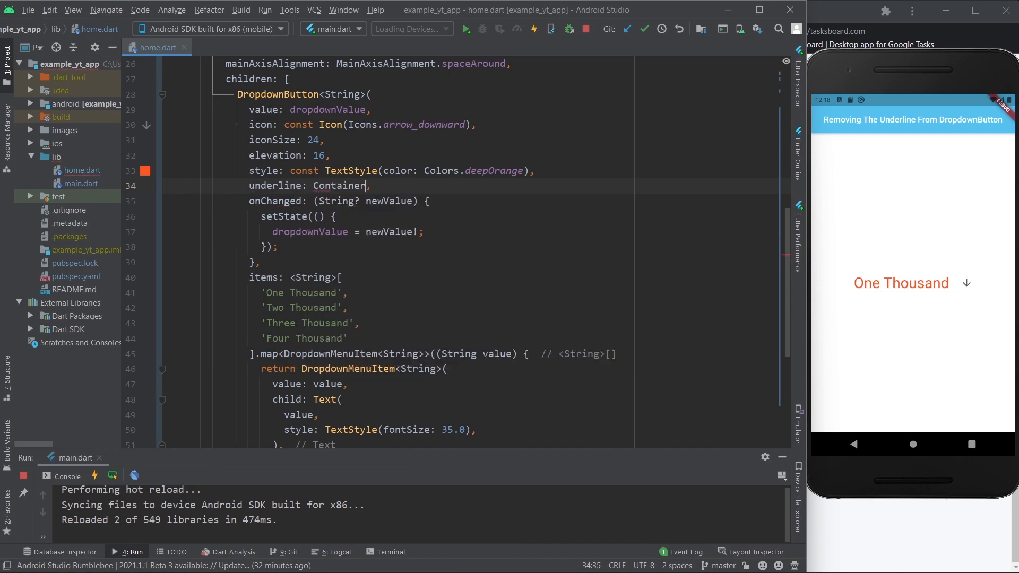
type("(),")
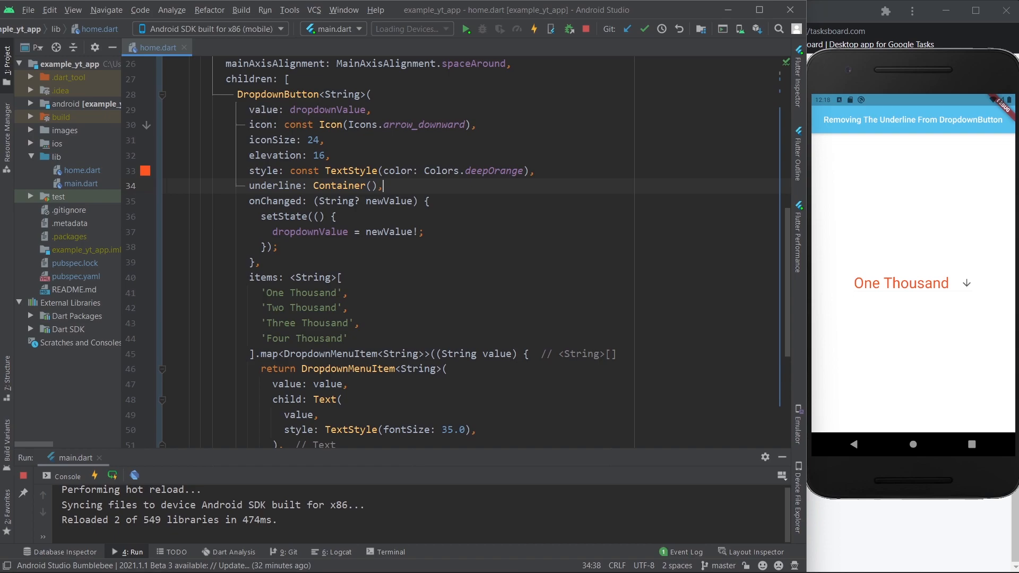
mouse_move(860, 266)
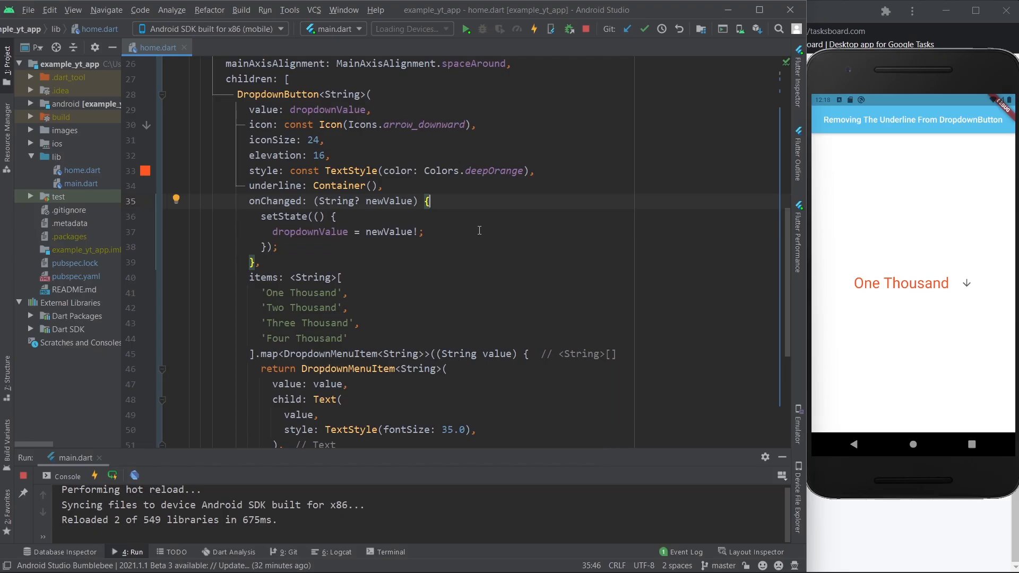
scroll("up", 3)
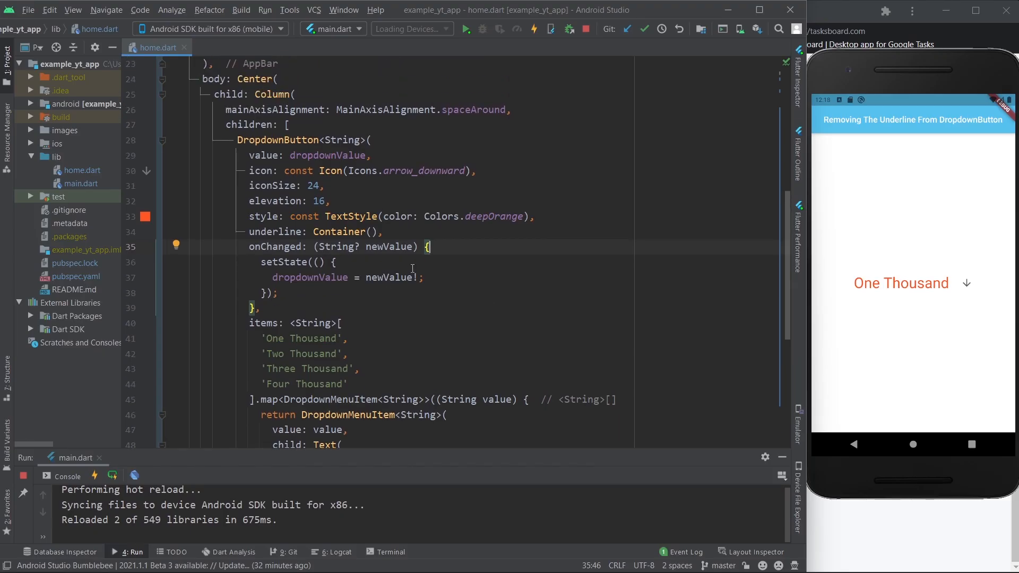
Wrap the DropdownButton in a DropdownButtonHideUnderline widget
double_click(277, 139)
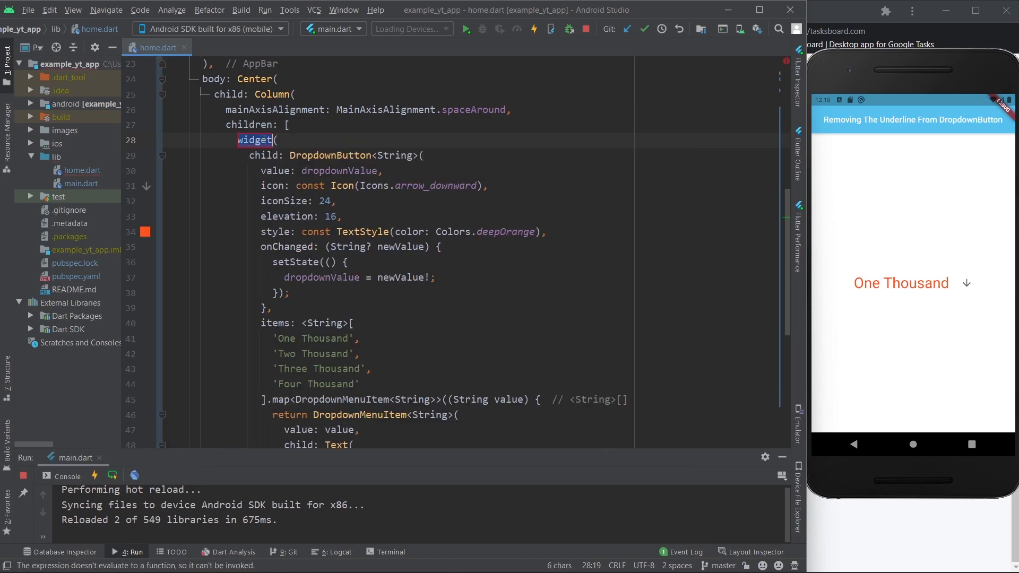
type("DropdownButtonH")
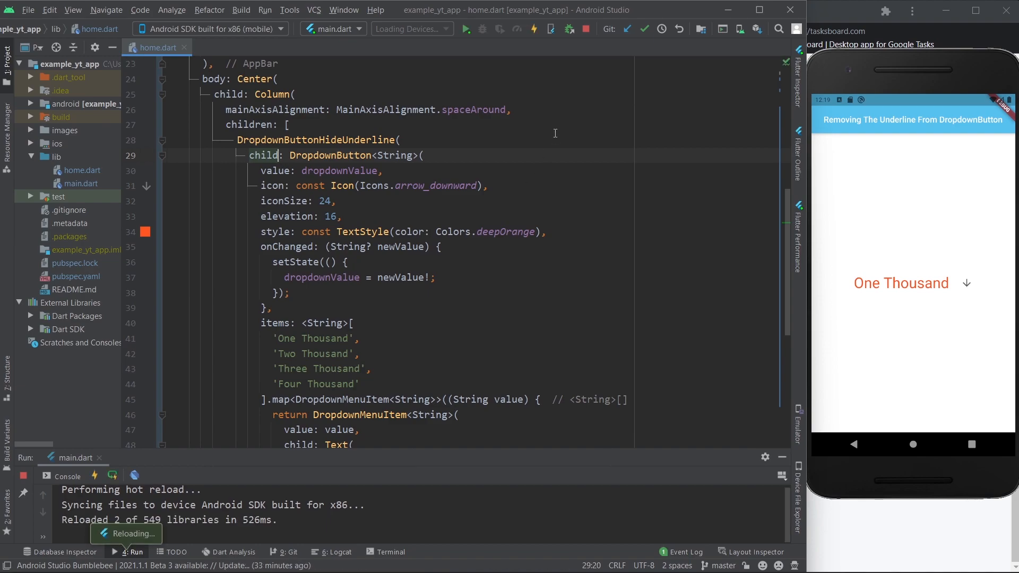
mouse_move(722, 288)
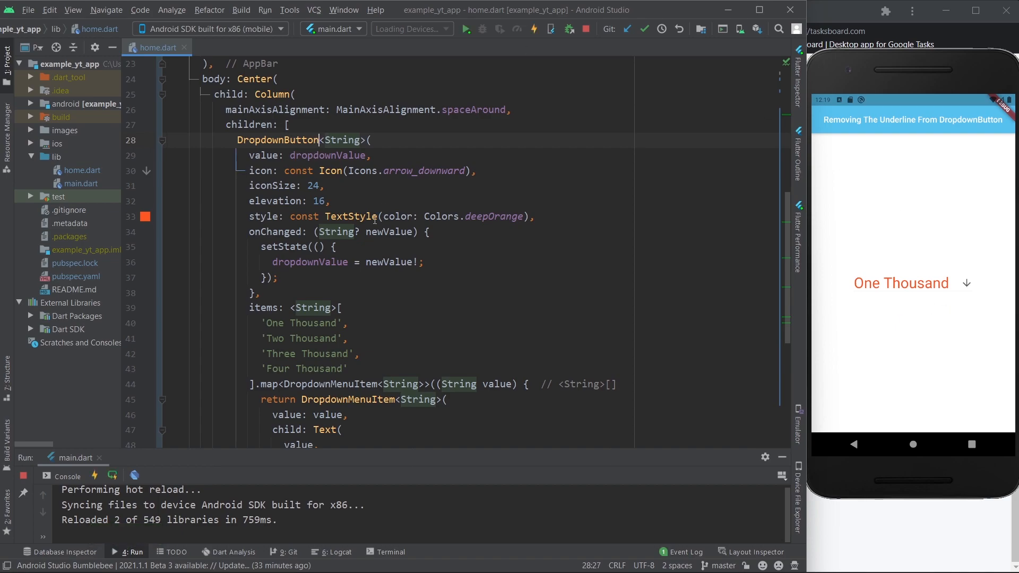
Turn the widget into a DropdownButtonFormField with deep orange text style
type("FormField")
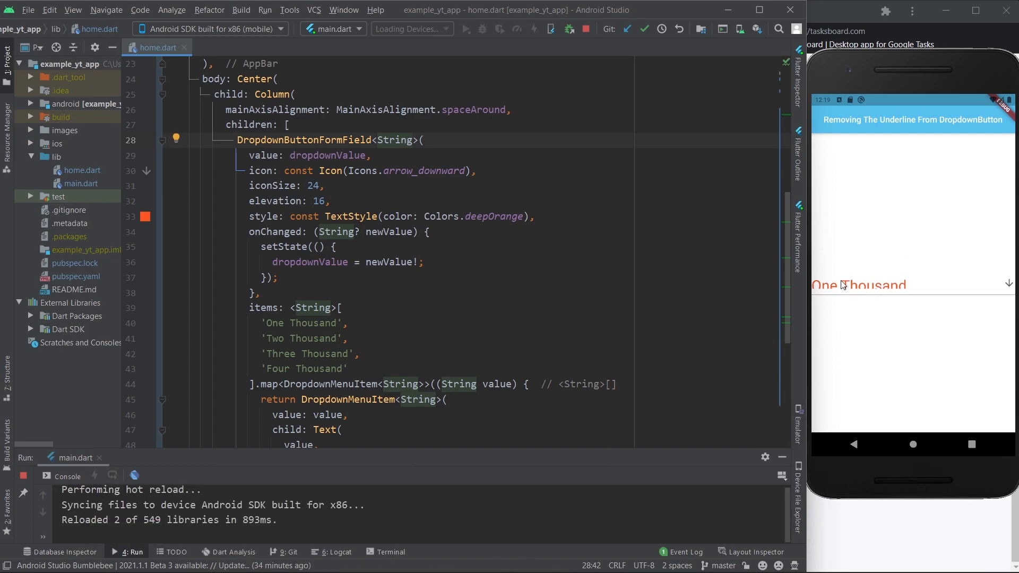
mouse_move(925, 322)
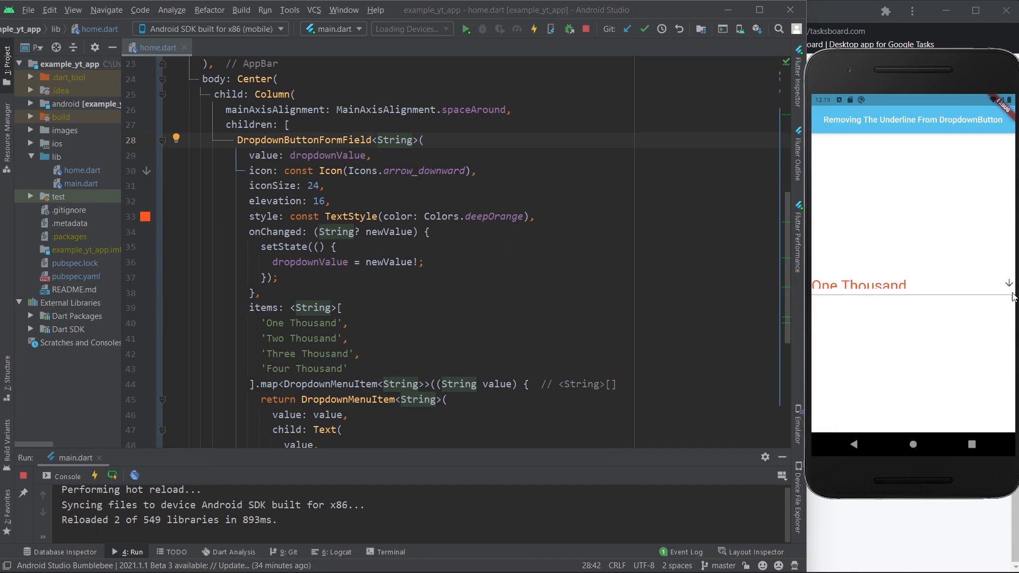
mouse_move(817, 277)
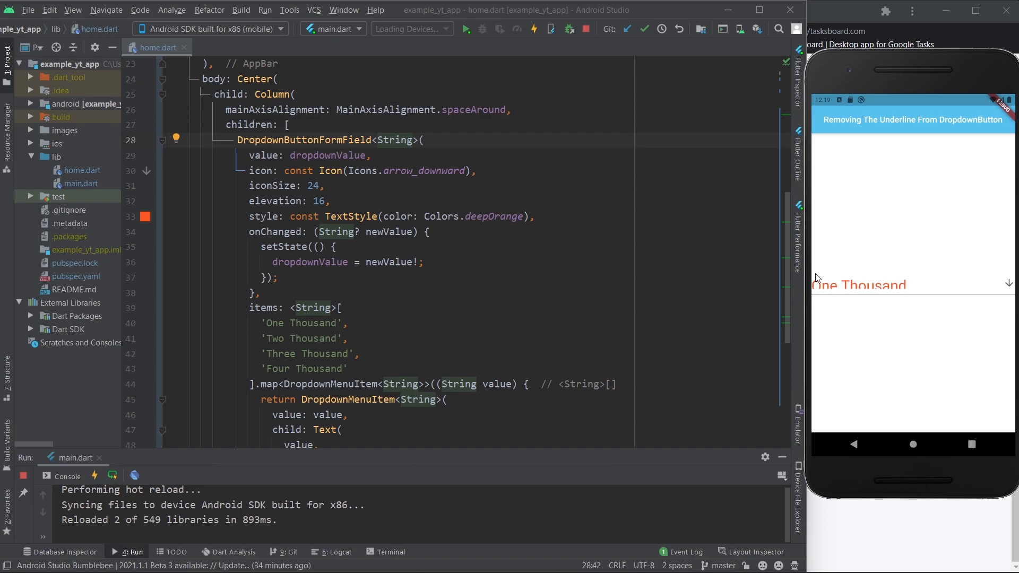
scroll("down", 3)
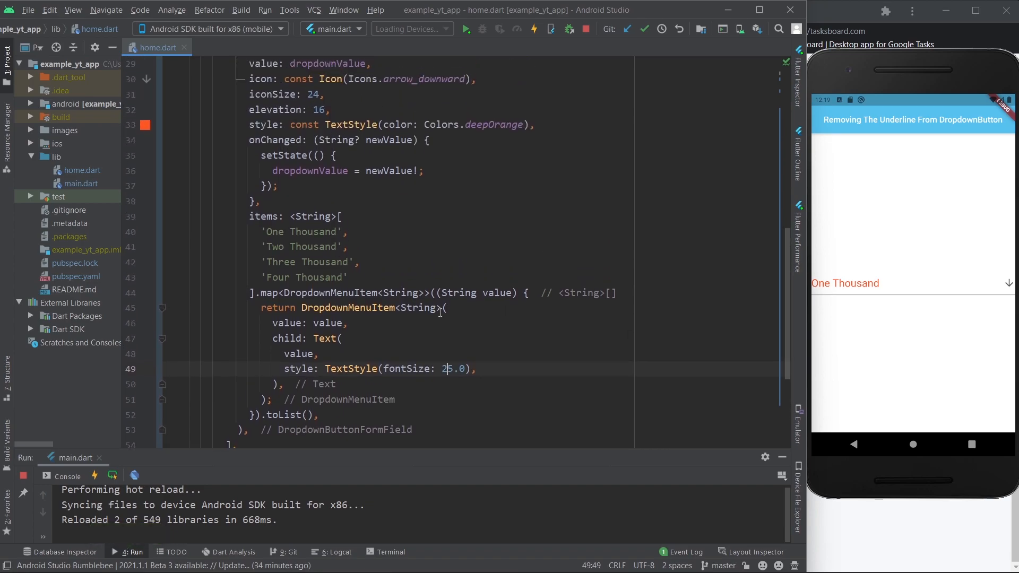
scroll("up", 3)
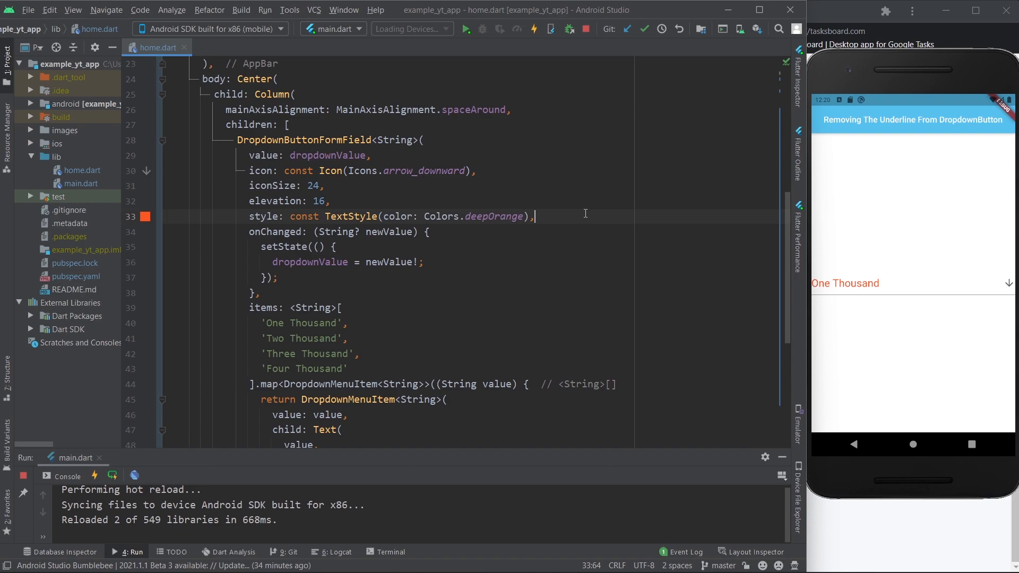
Add decoration: InputDecoration(isCollapsed: true) to the DropdownButtonFormField
type("underline")
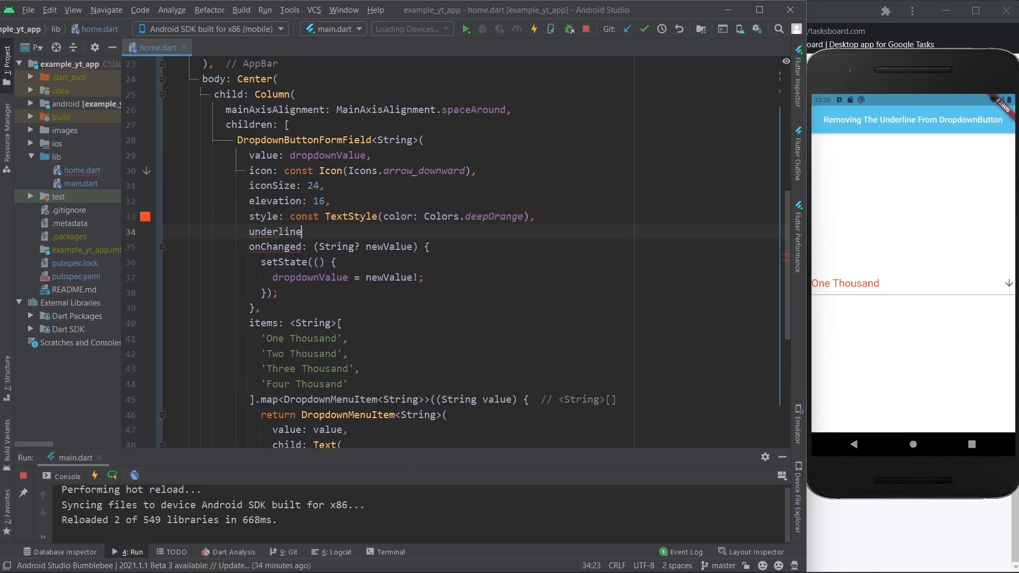
type(":")
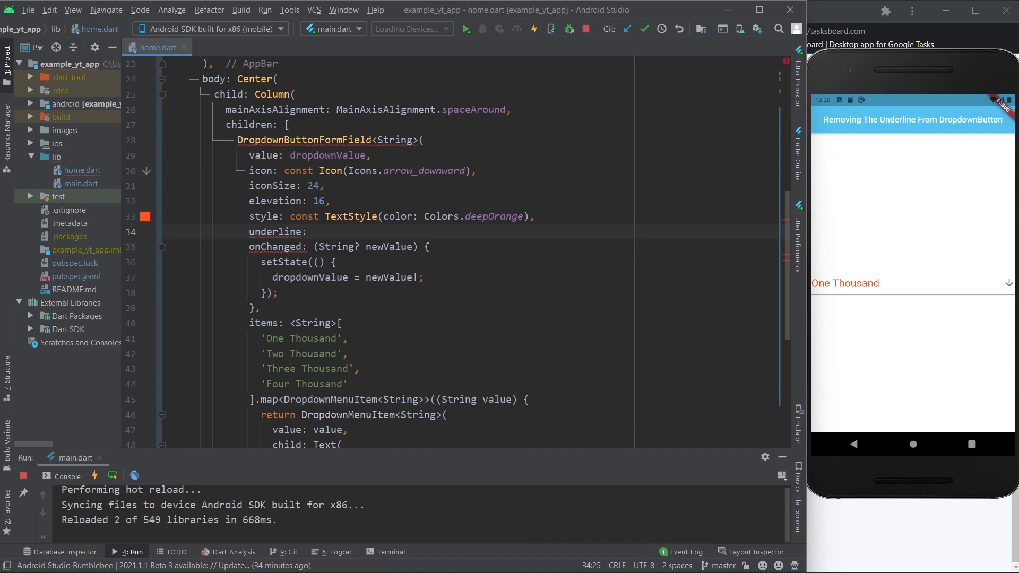
key("Backspace")
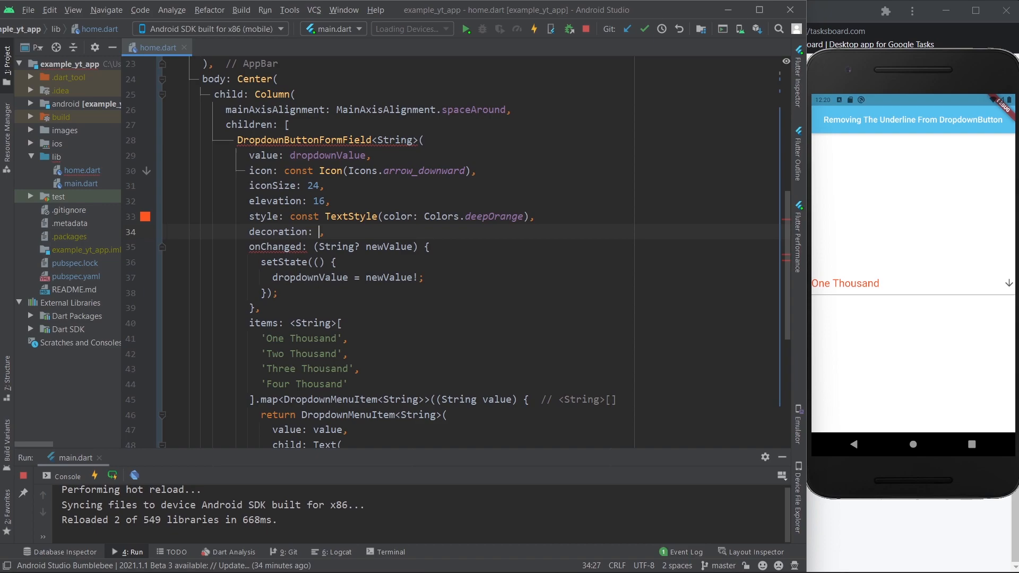
type("InputDecoration")
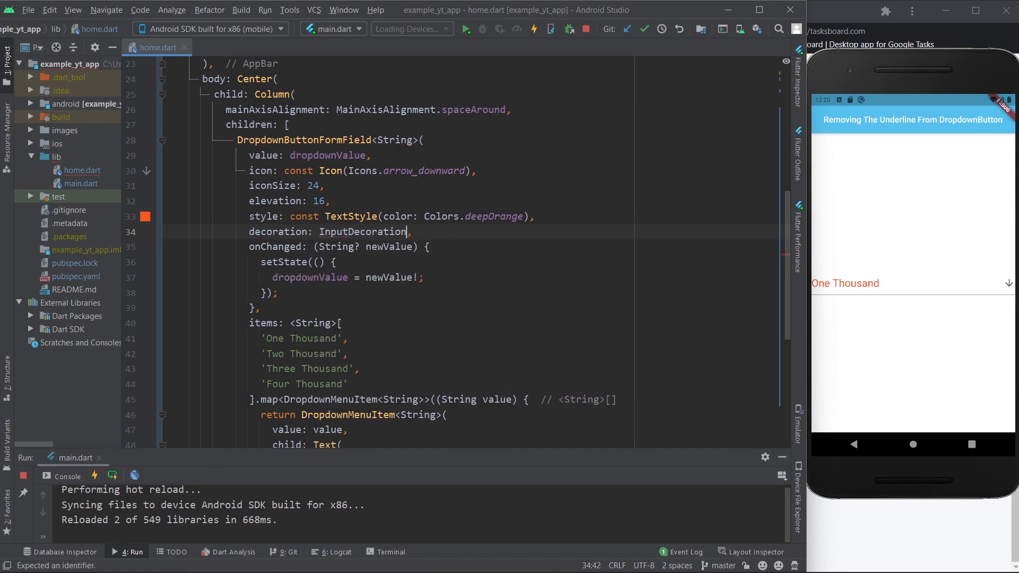
type("()")
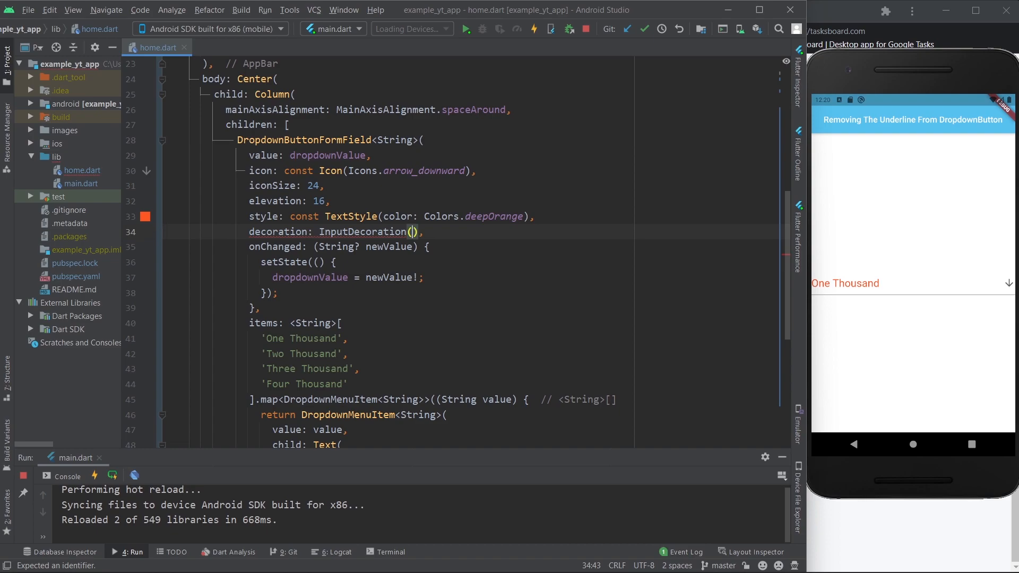
type("isCollapsed:")
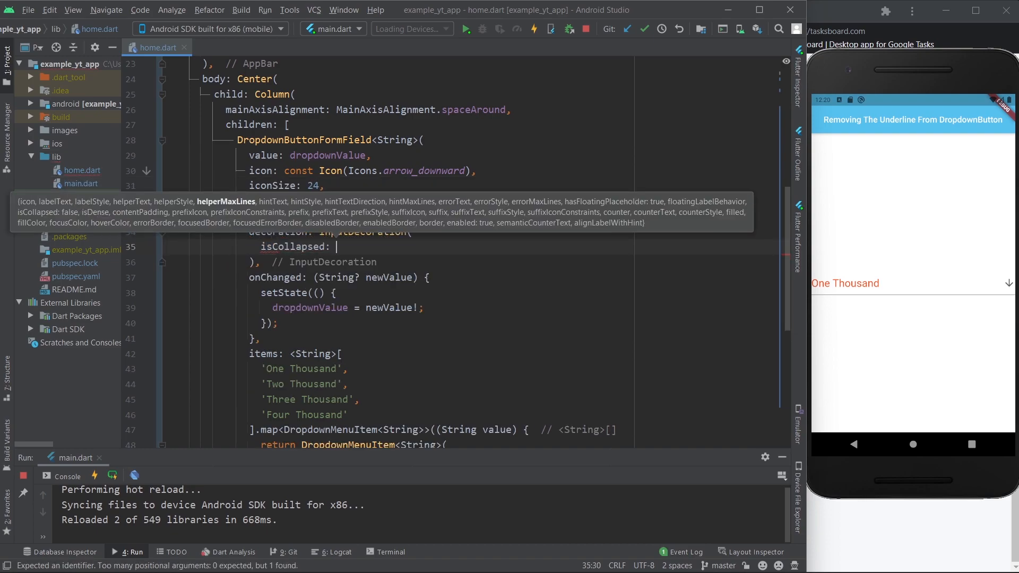
type("true,")
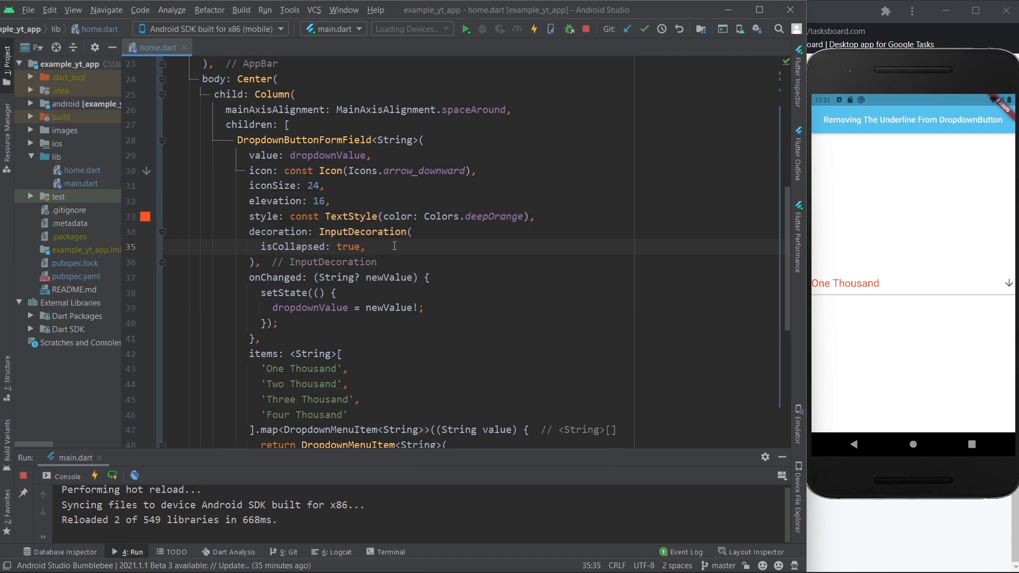
Try enabledBorder: InputBorder.none in the decoration, then select it for removal
type("enabledBorder: Inp")
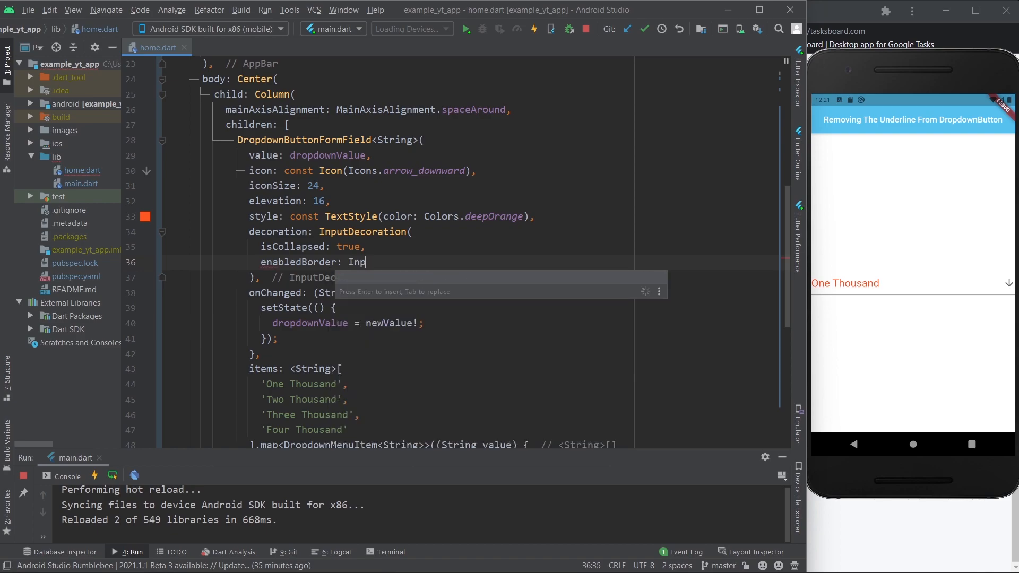
type("tBorder.none,")
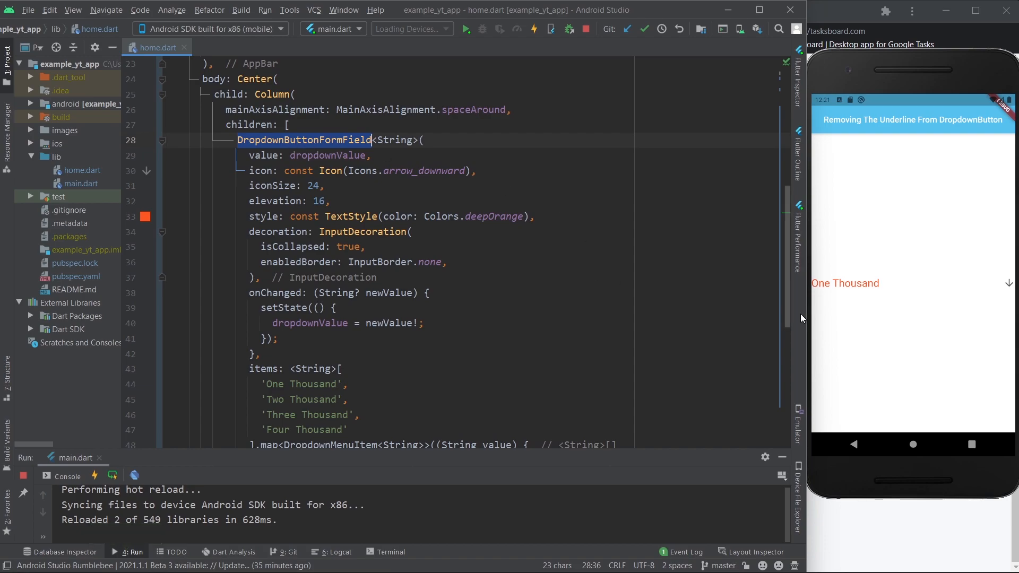
left_click(447, 262)
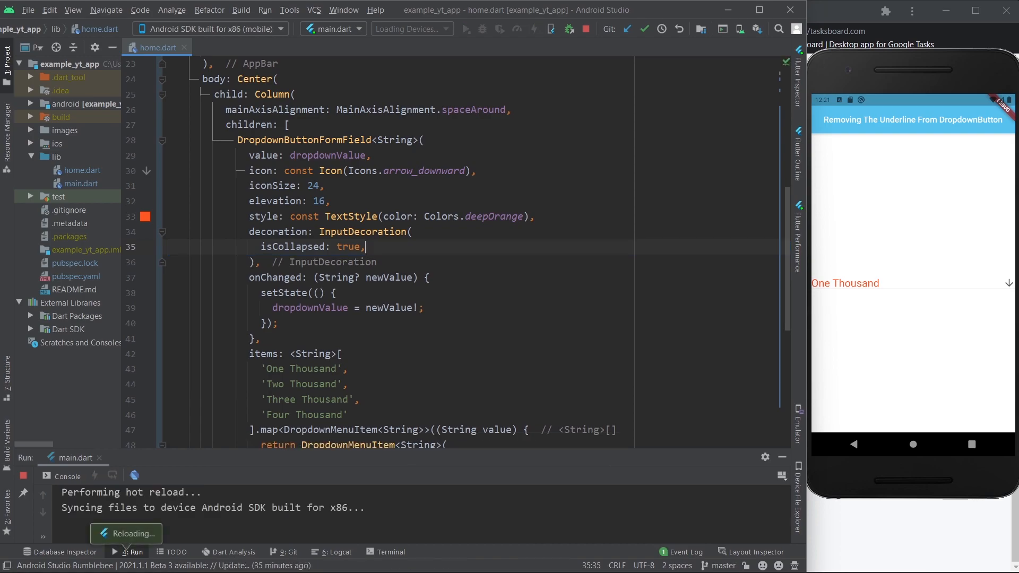
Keep only enabledBorder: InputBorder.none in the InputDecoration, dropping isCollapsed, and scroll to the top of home.dart
type("enabledBorder: InputBorder.none,")
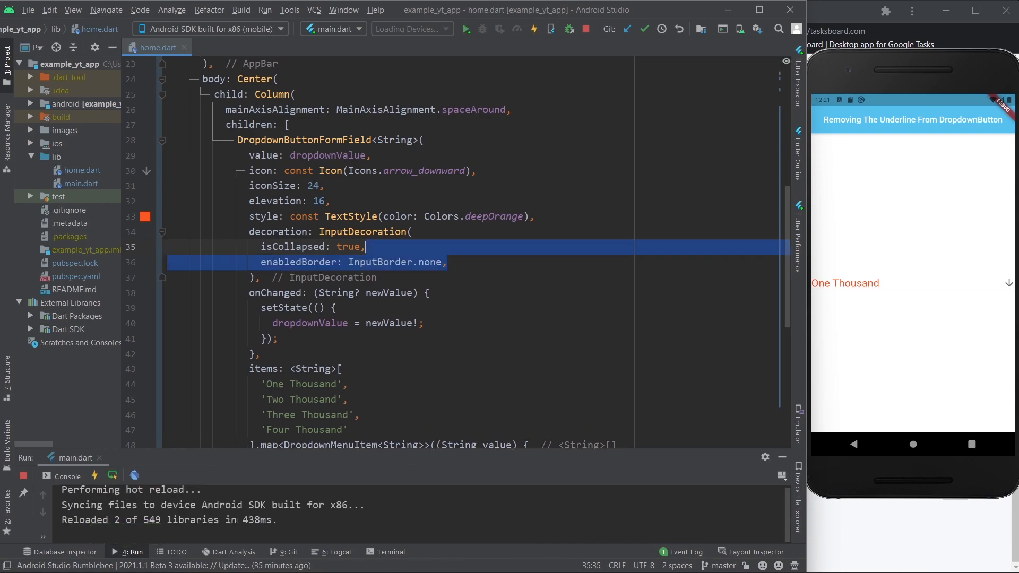
key("Delete")
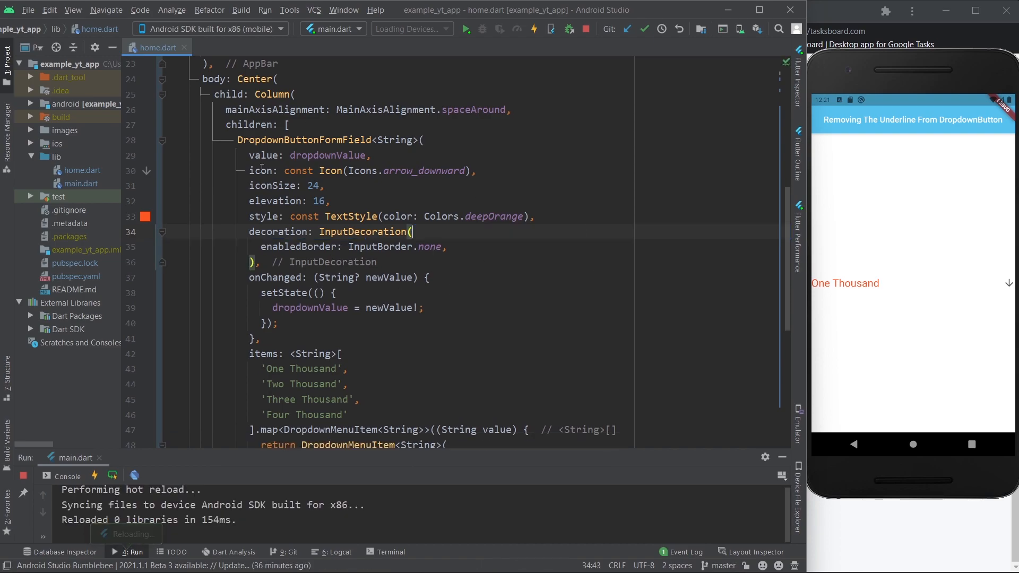
mouse_move(430, 237)
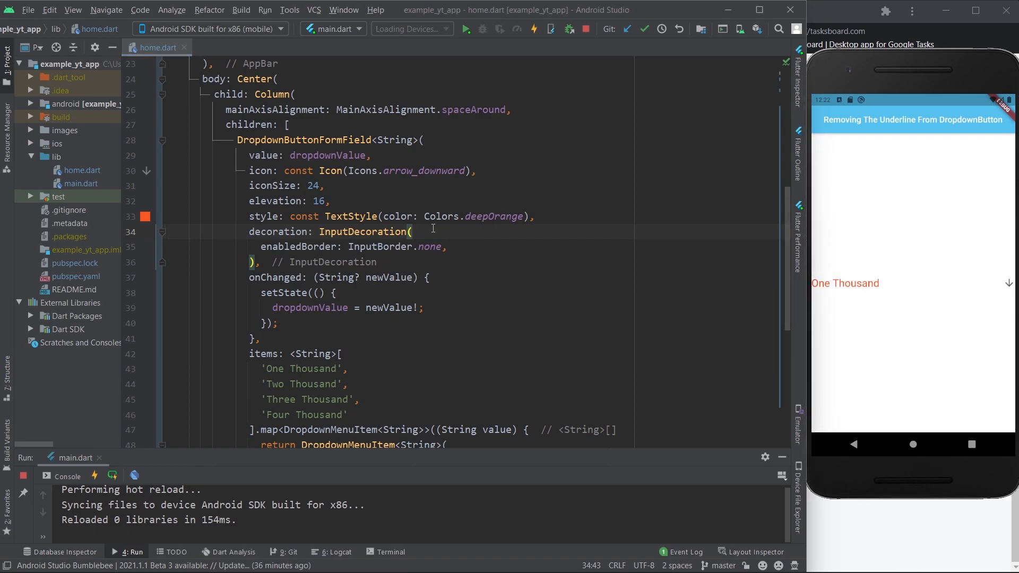
left_click(448, 247)
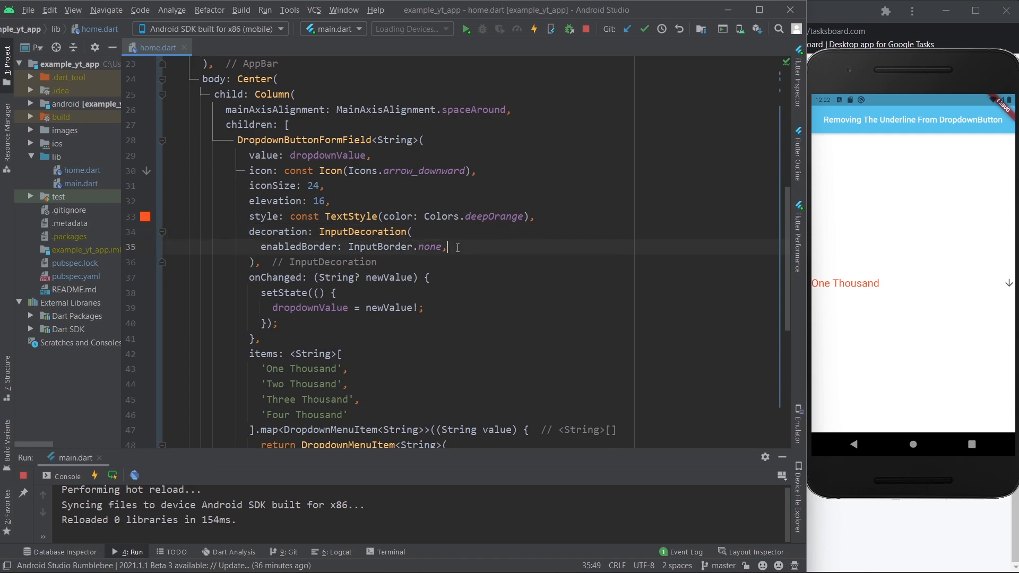
type("isCollapsed: true,")
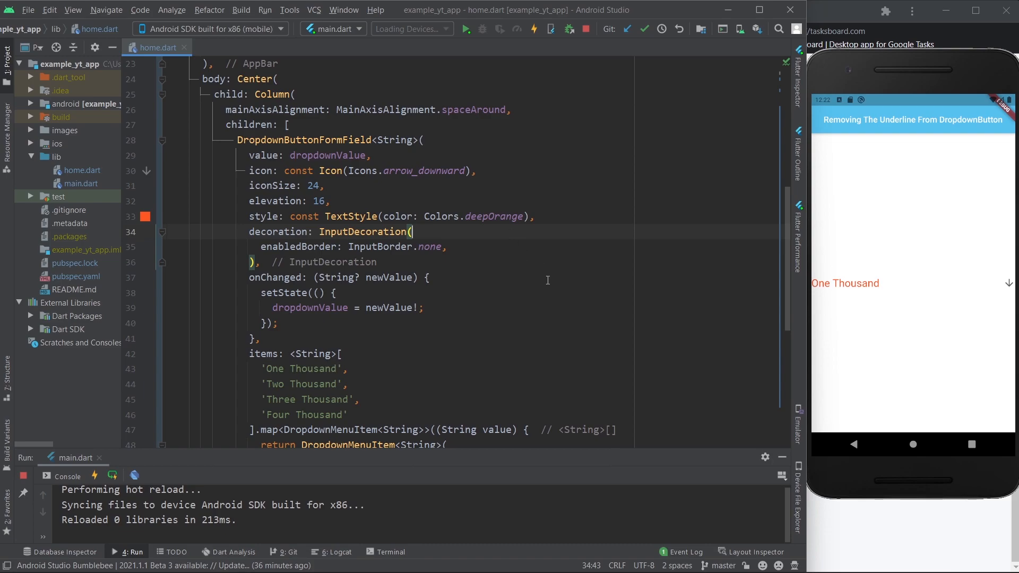
mouse_move(588, 333)
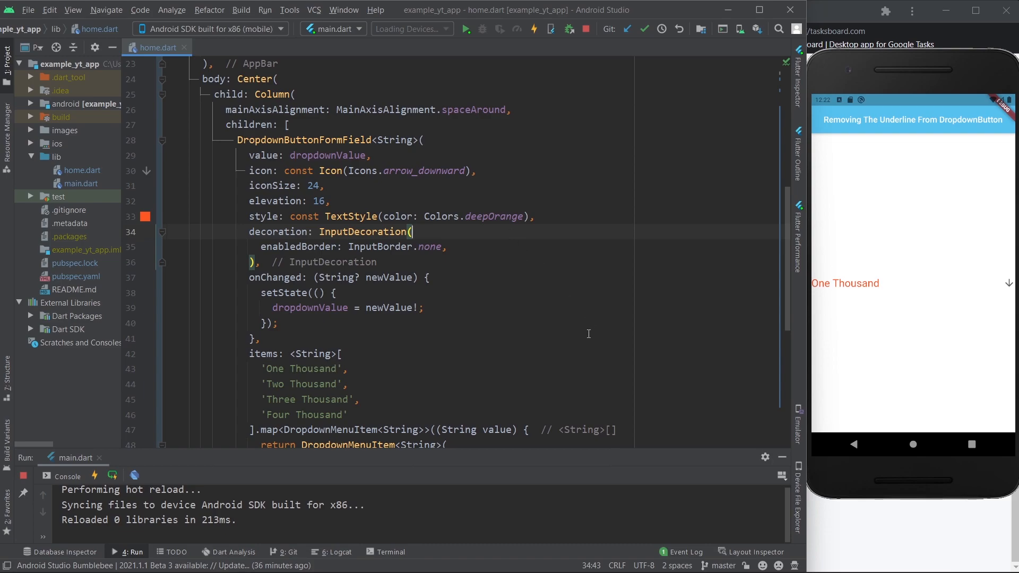
mouse_move(582, 345)
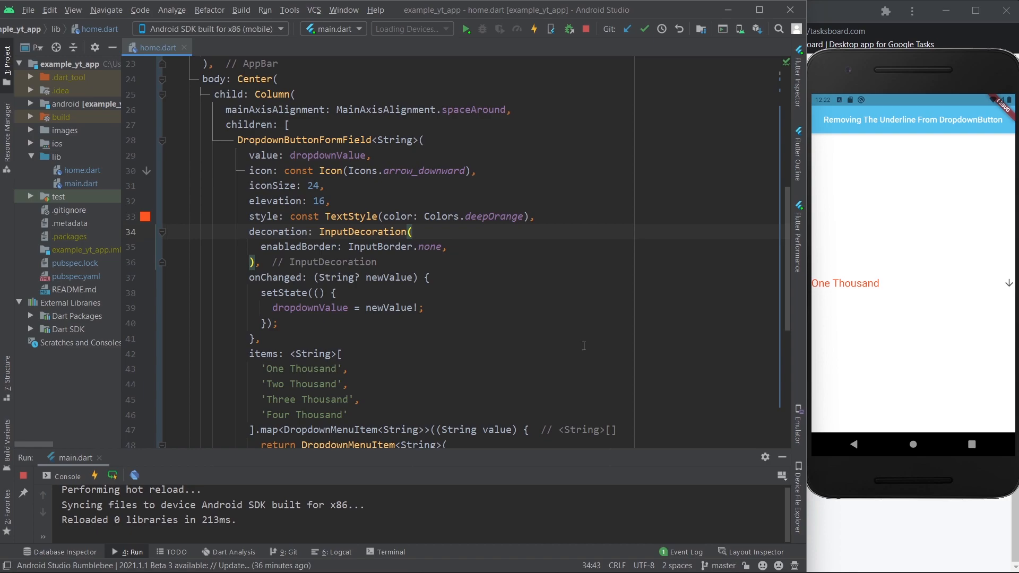
scroll("up", 3)
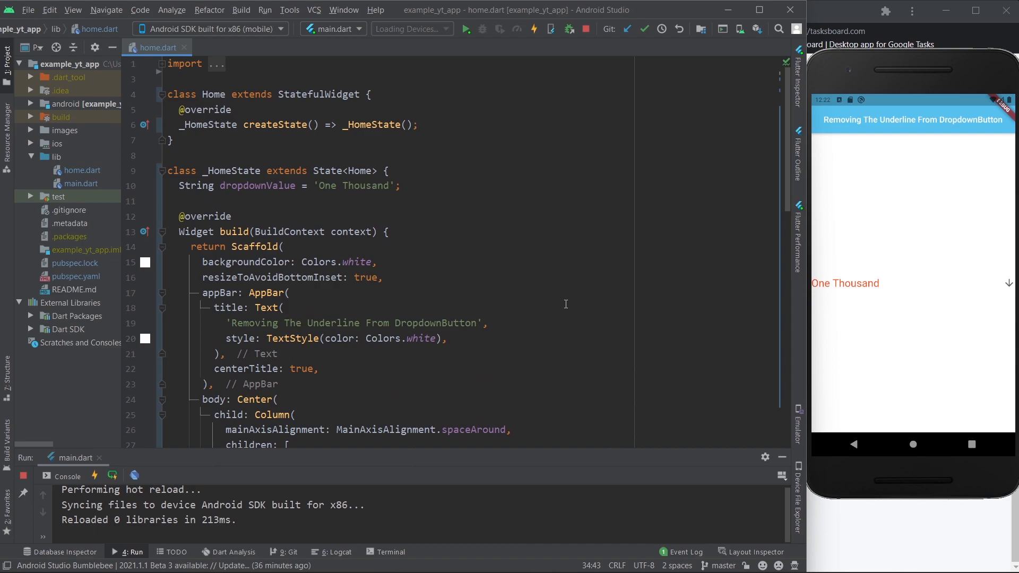
Close Android Studio, bringing up the Confirm Exit dialog
left_click(790, 10)
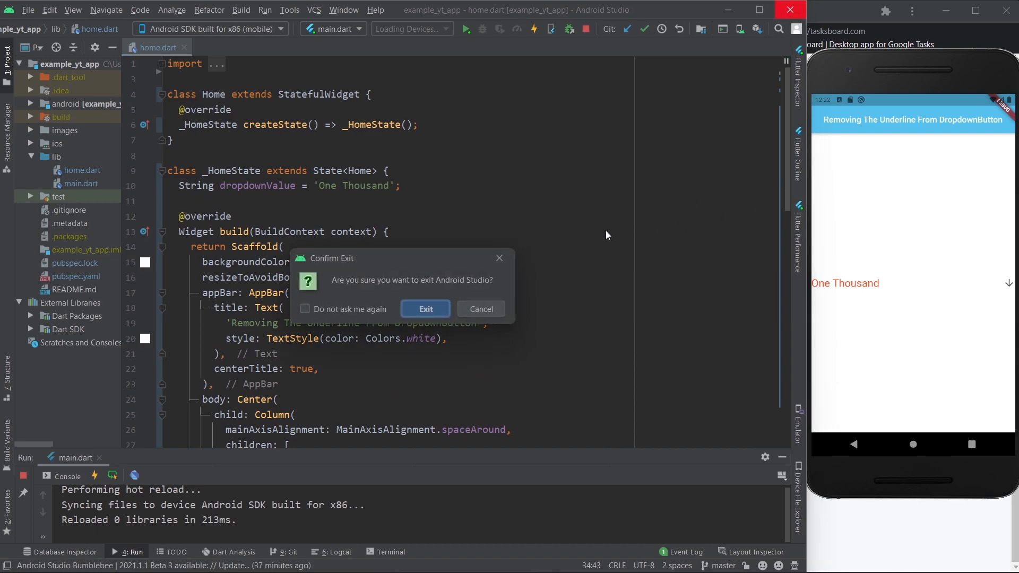